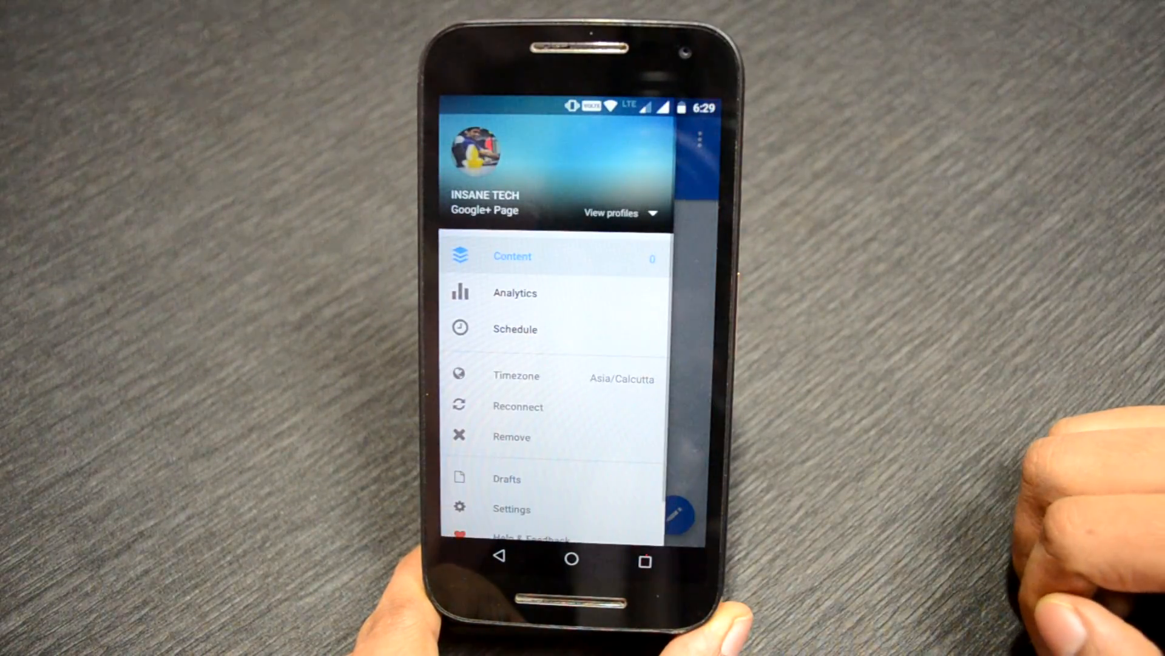
- View Buffer's empty content queue from the navigation drawer
left_click(619, 213)
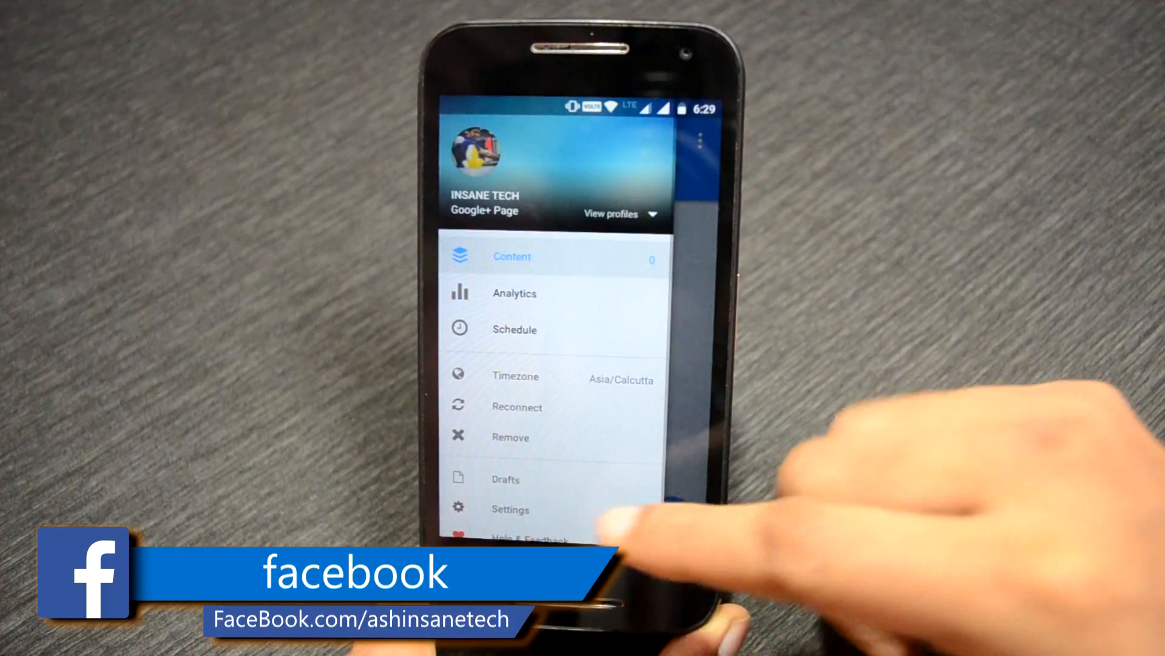
left_click(510, 508)
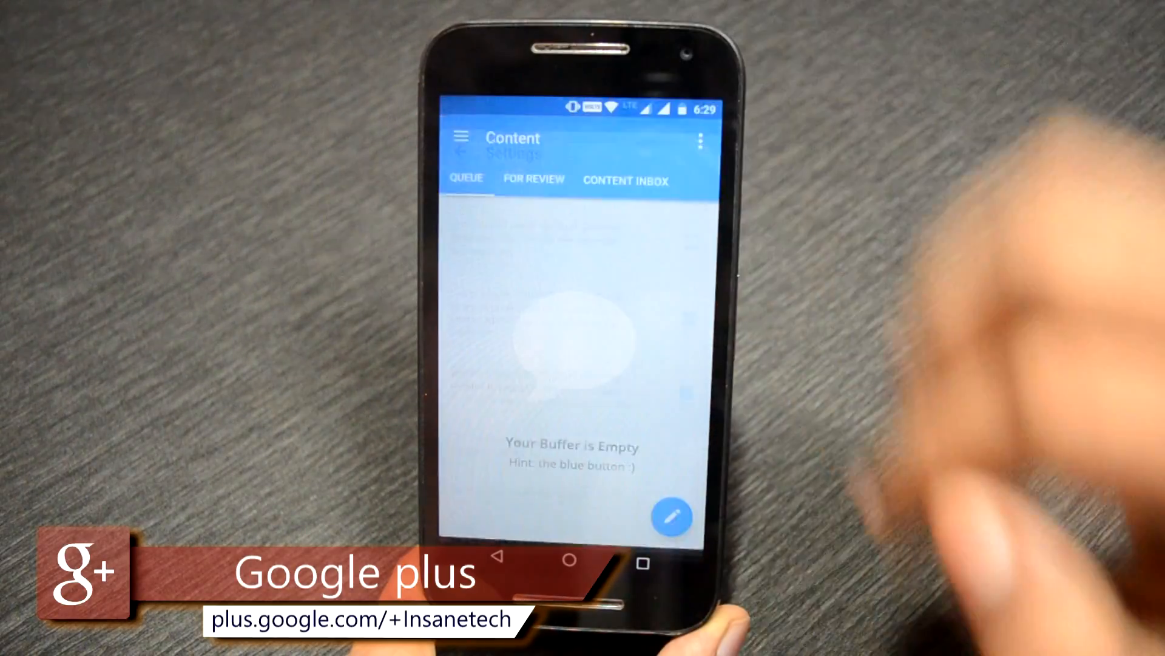
- Switch to Buffer's Analytics view, which reports nothing shared yet
left_click(461, 137)
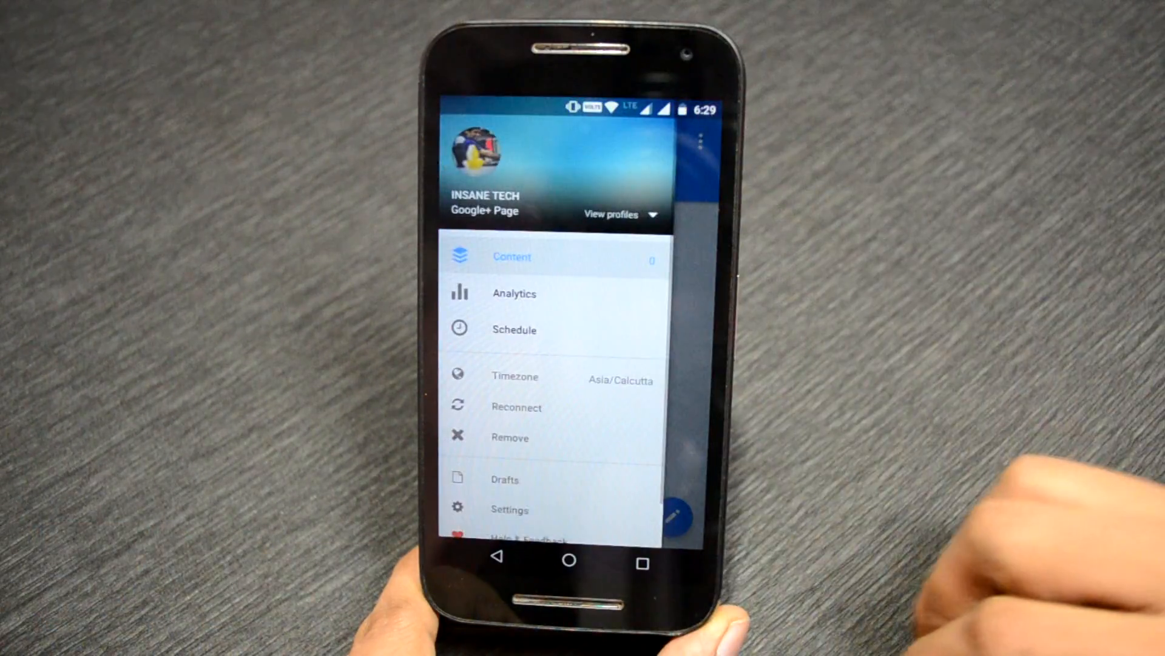
left_click(513, 294)
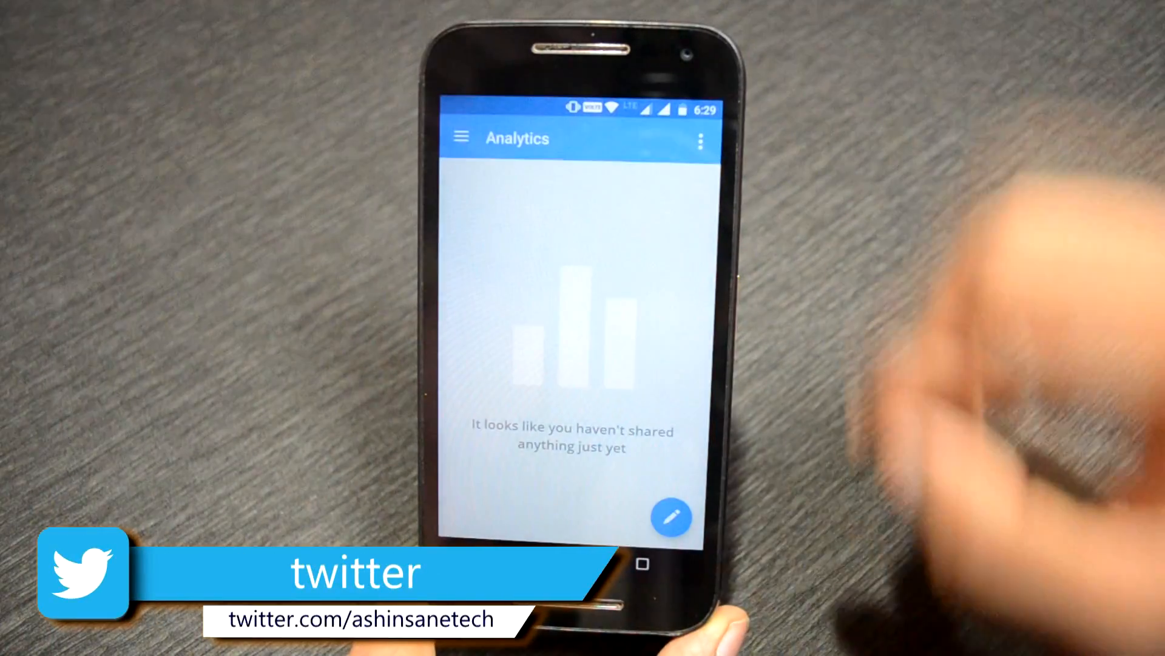
left_click(462, 137)
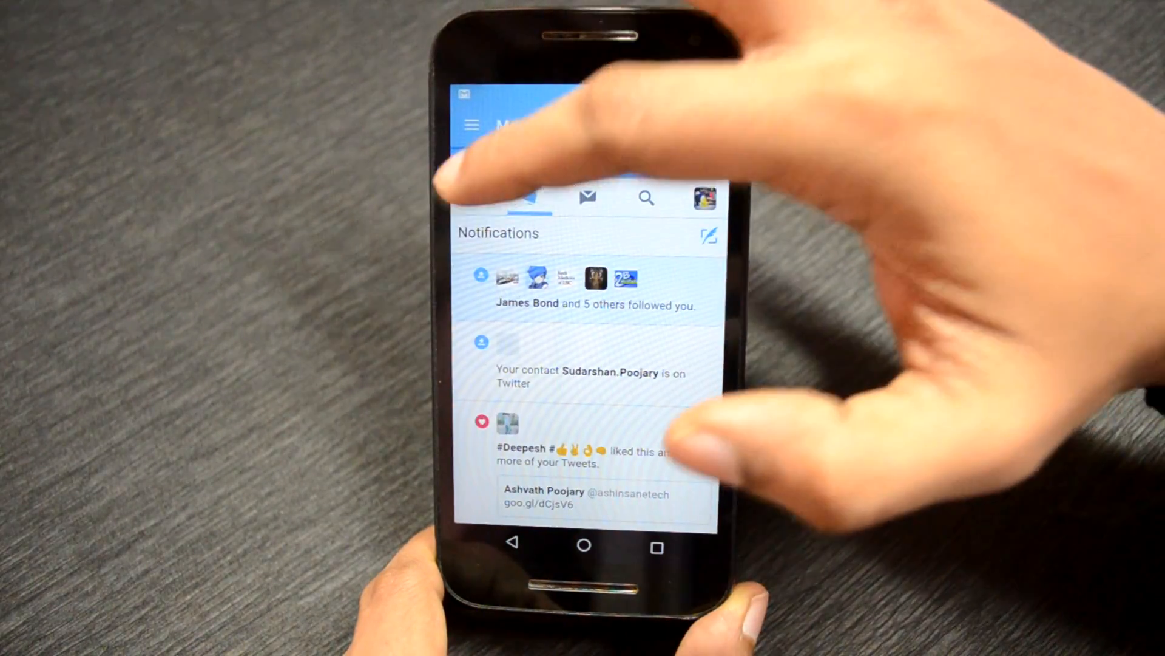
- Show Metal's Twitter notifications listing new followers and liked tweets
left_click(470, 125)
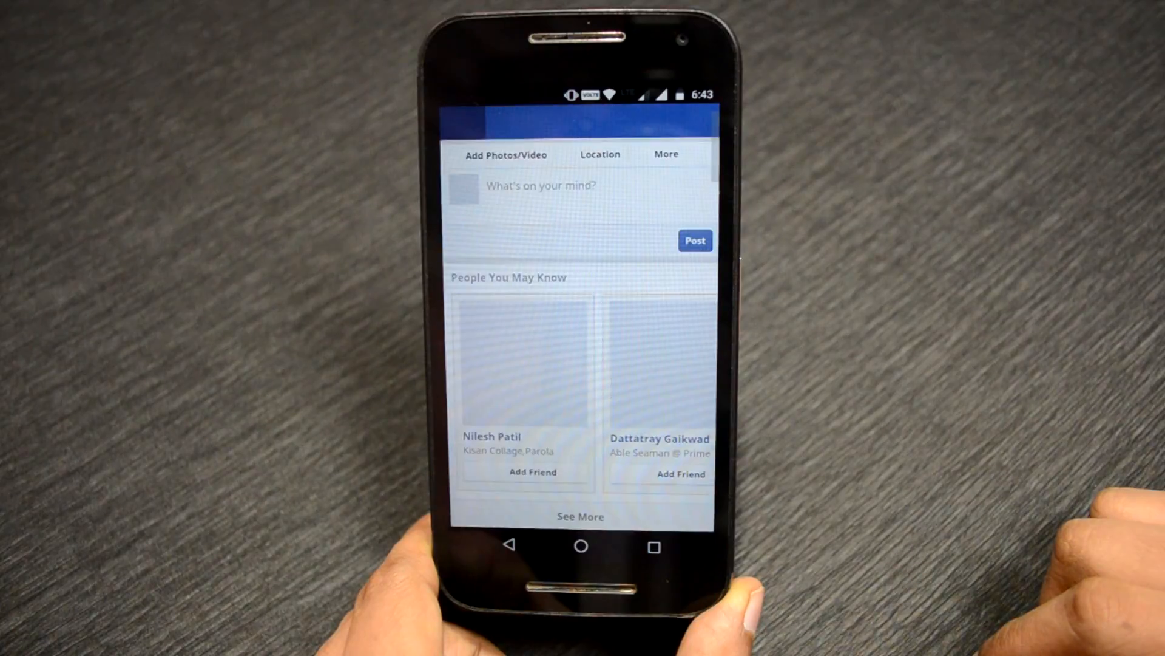
- Scroll Puffin's news feed past the status box to People You May Know
scroll("down", 3)
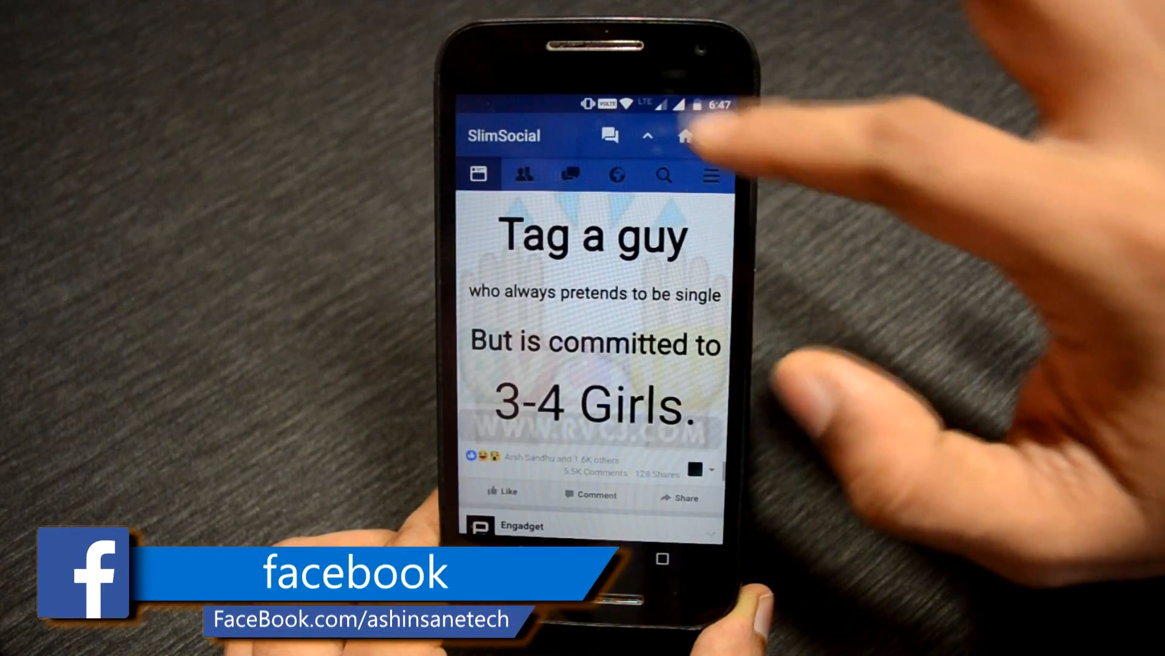
- Browse SlimSocial's Facebook feed using a top-bar icon
left_click(686, 136)
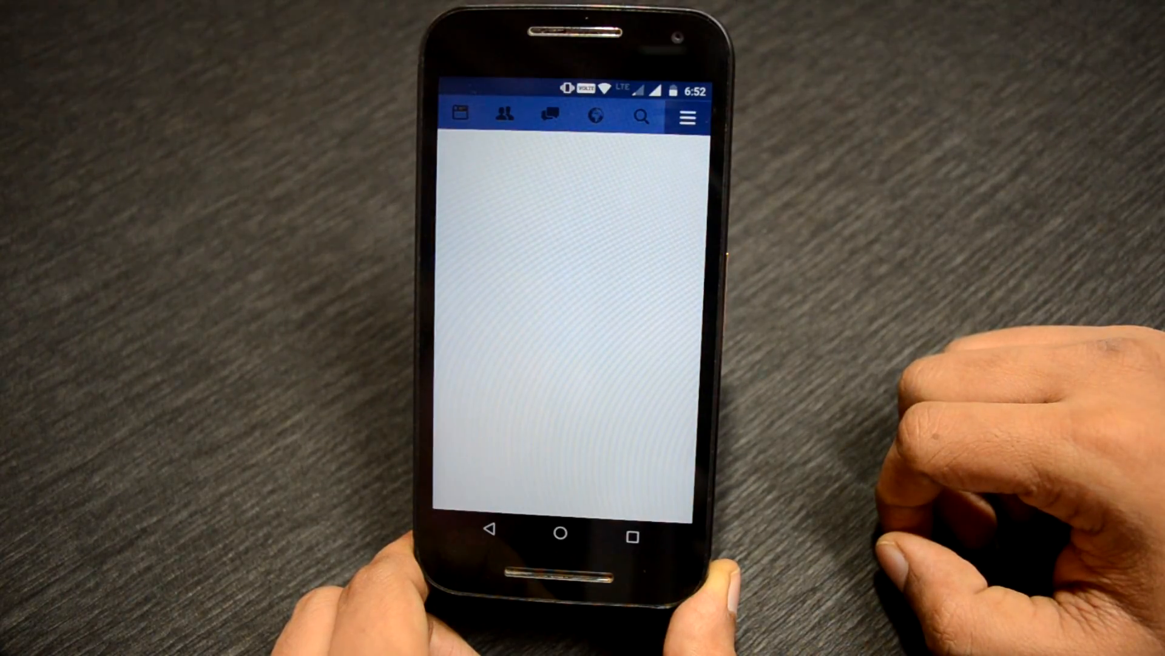
- Show Tinfoil's Facebook menu of favourites and shortcuts like Events and Photos
left_click(688, 116)
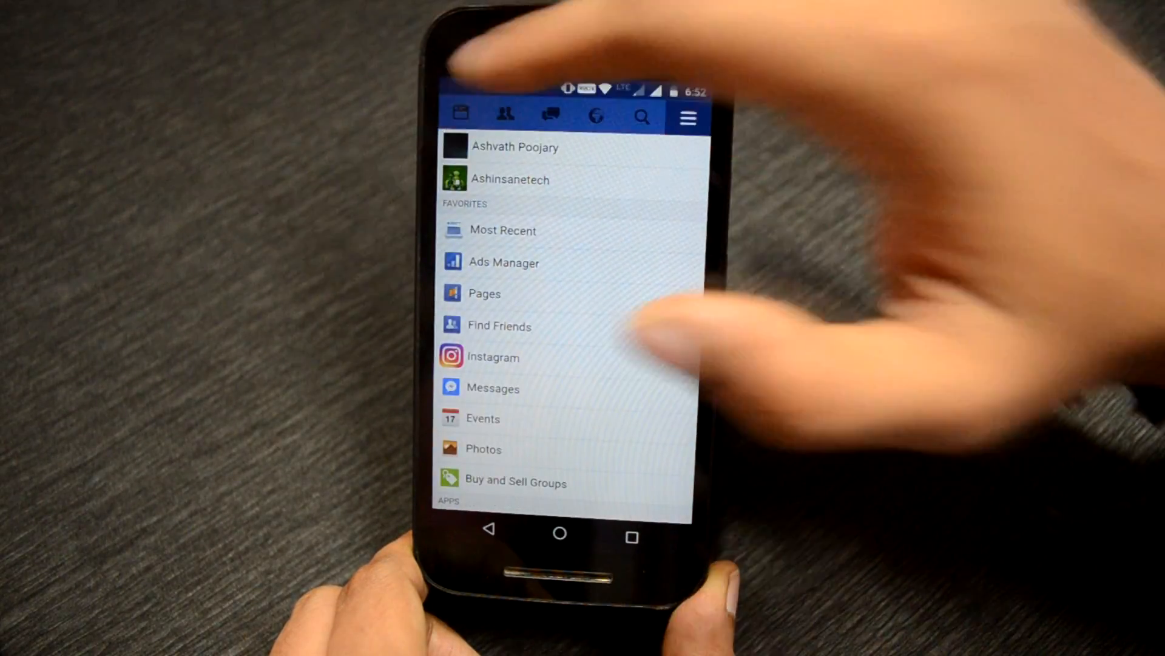
left_click(502, 231)
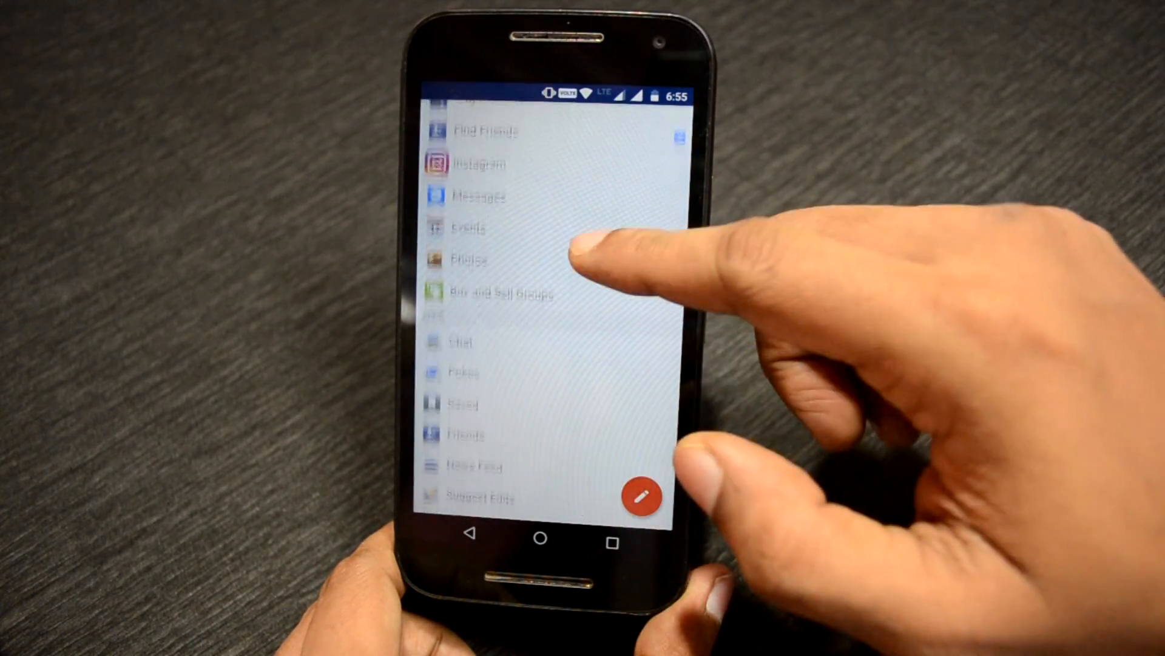
- Scroll Toffeed's menu down to Help & Settings, ending with Log Out
scroll("down", 3)
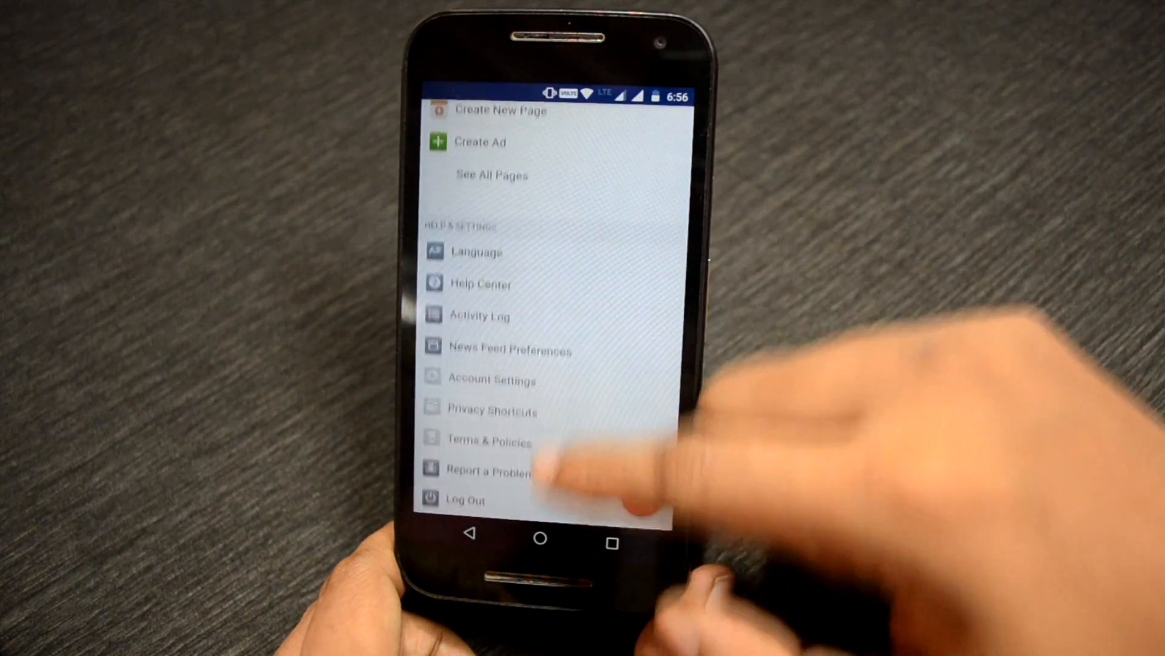